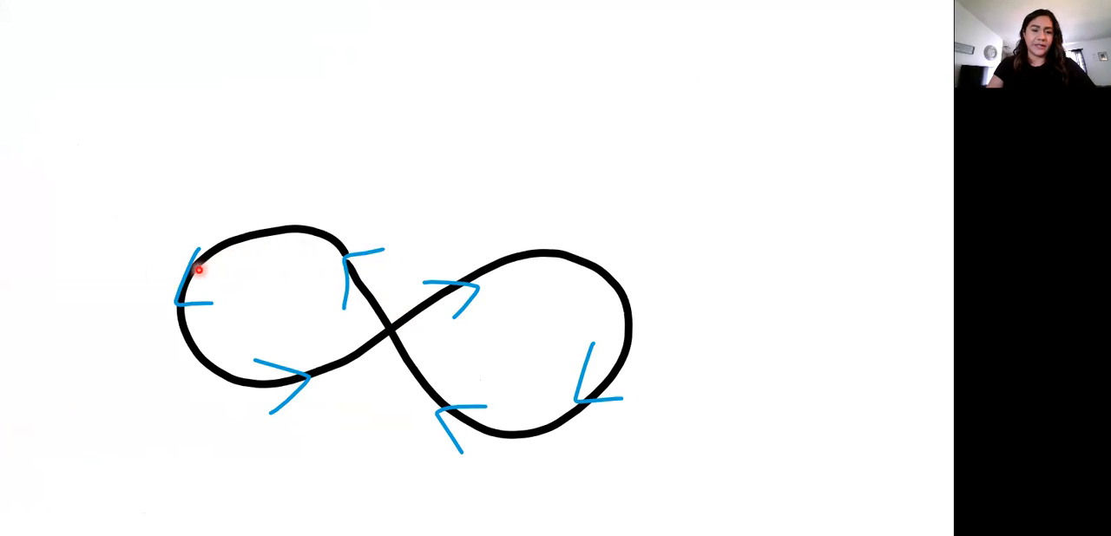
mouse_move(243, 368)
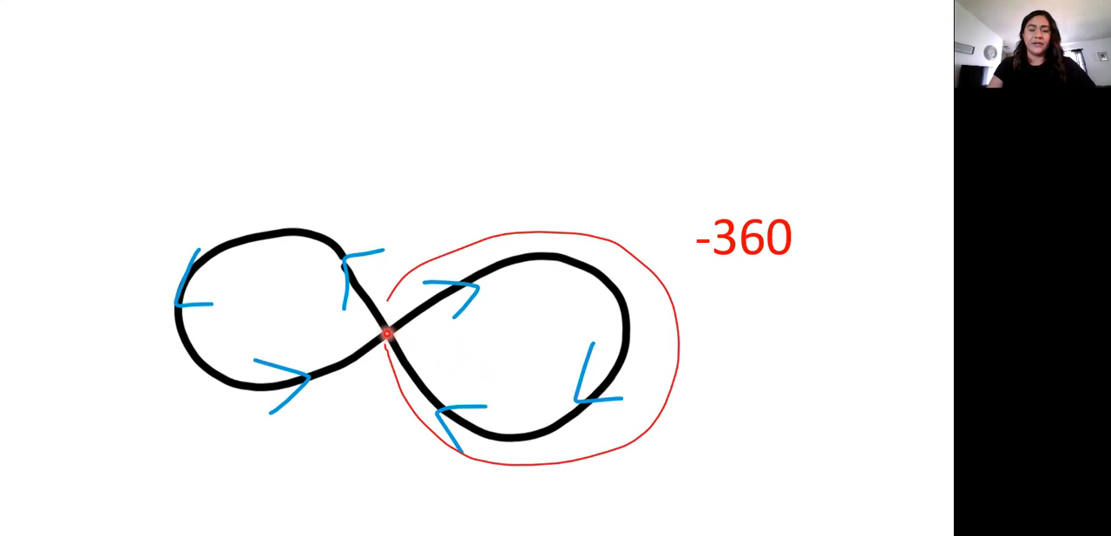
mouse_move(292, 337)
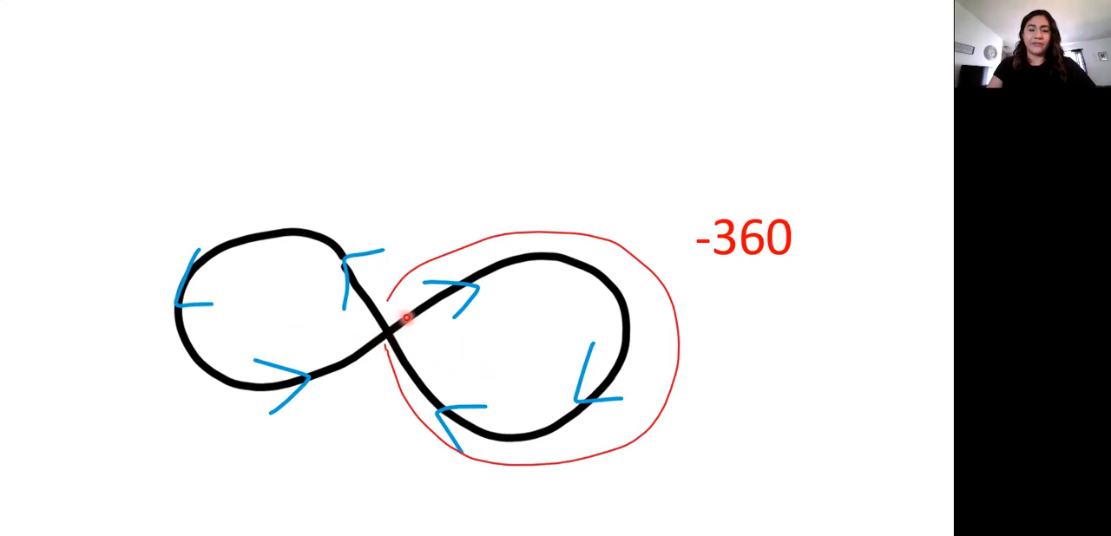
mouse_move(451, 289)
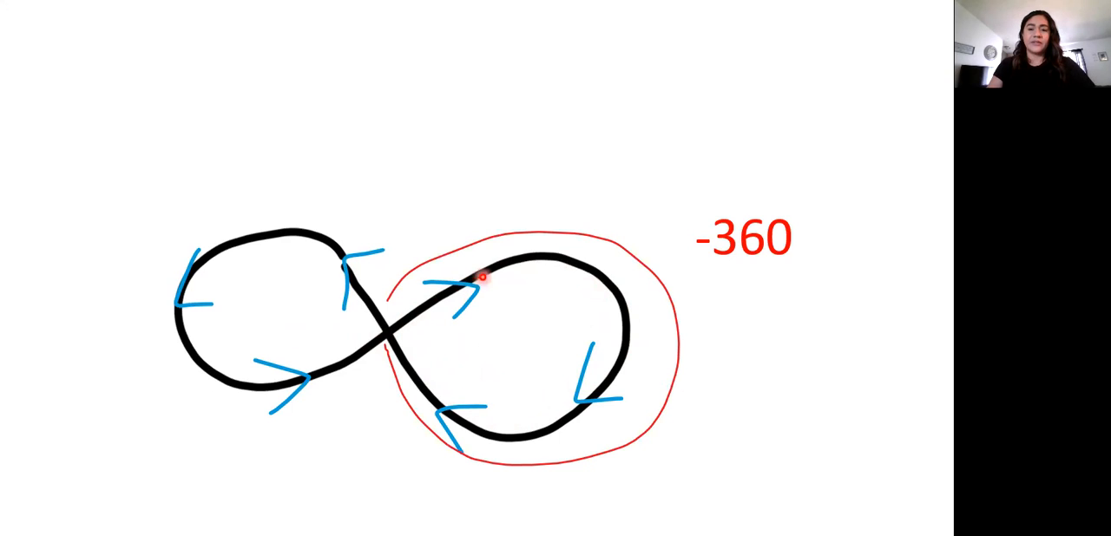
mouse_move(753, 264)
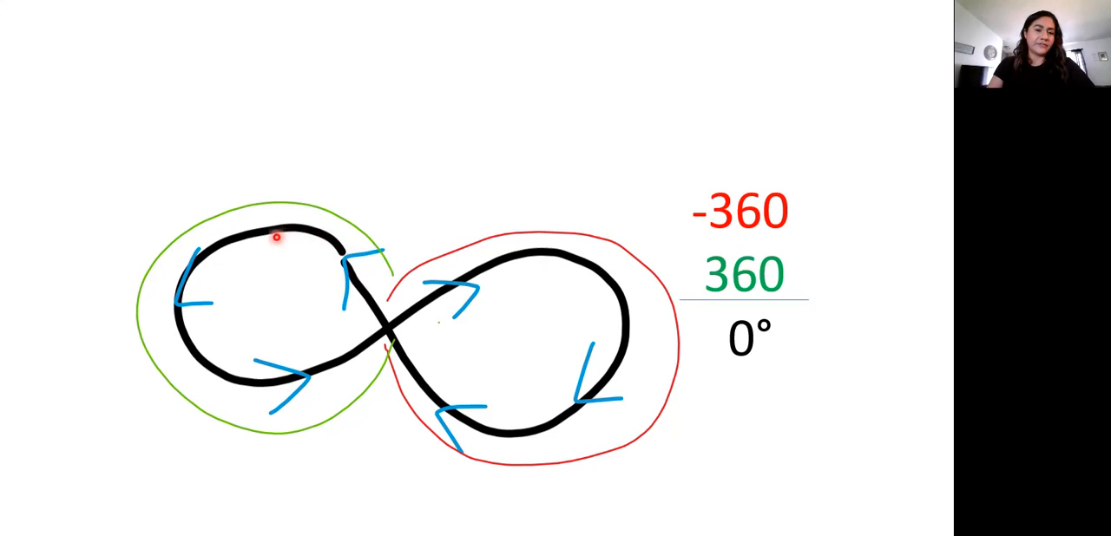
mouse_move(207, 333)
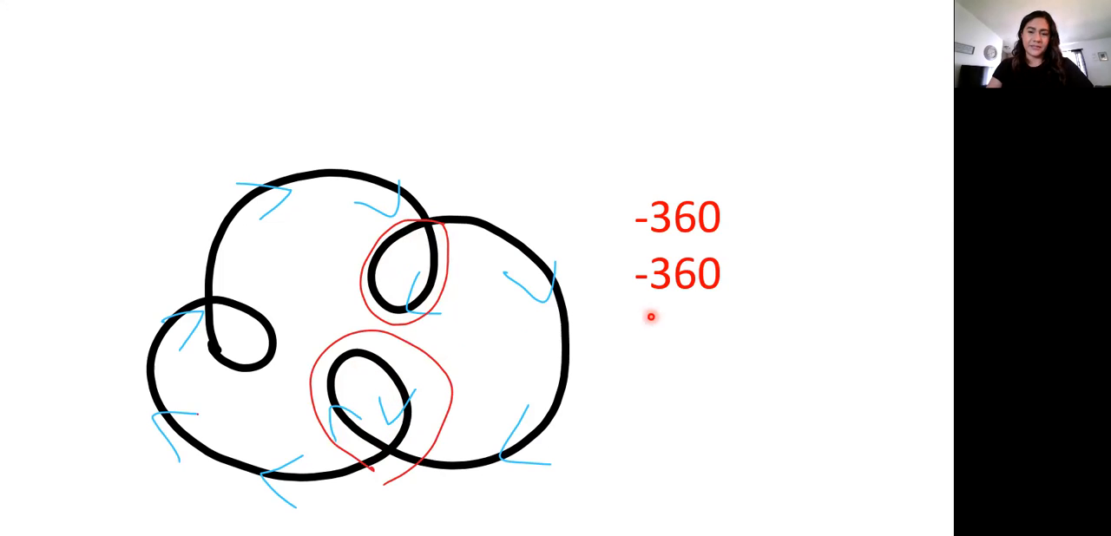
mouse_move(713, 304)
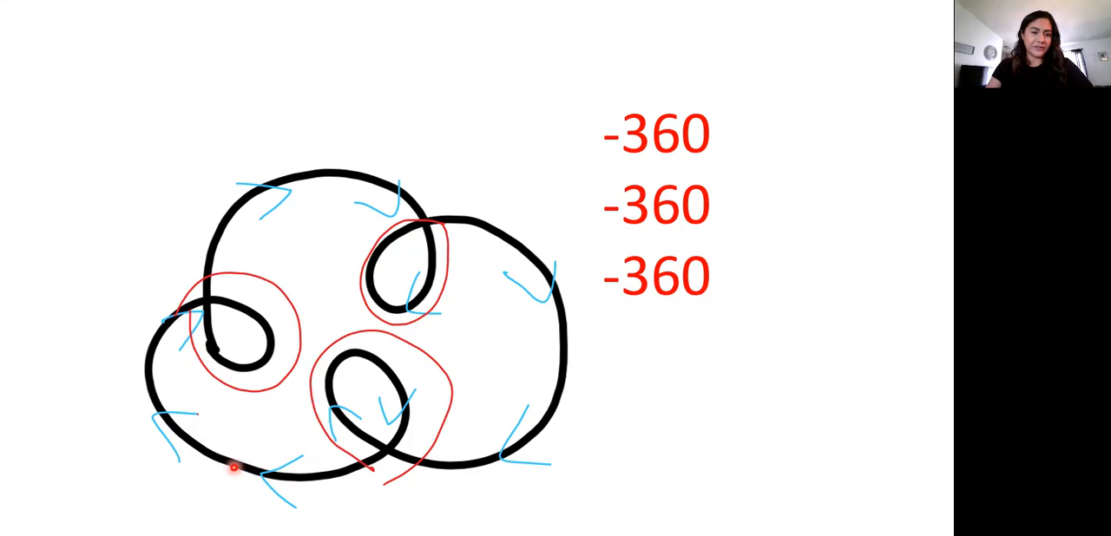
mouse_move(192, 450)
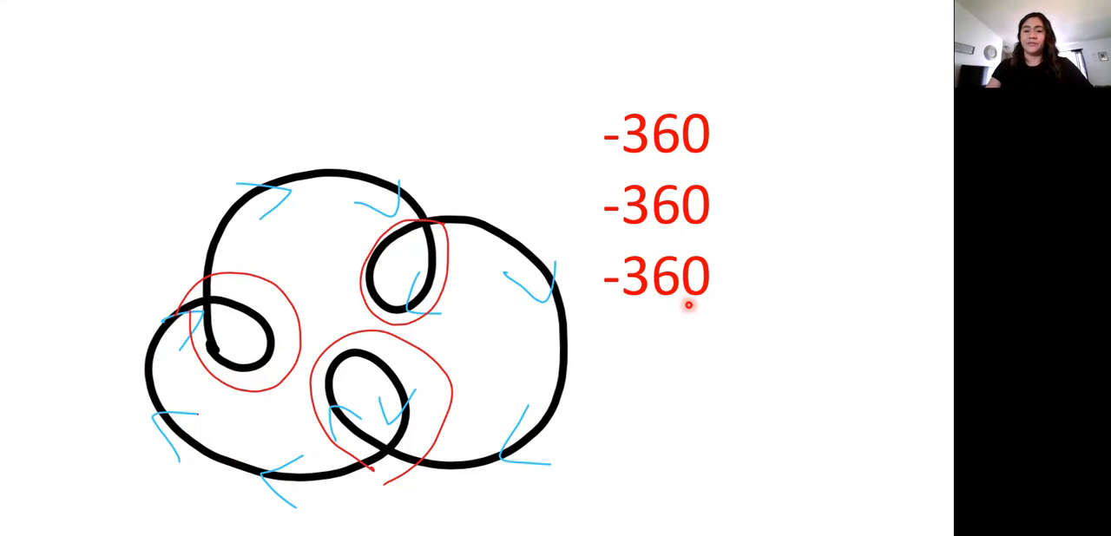
mouse_move(378, 403)
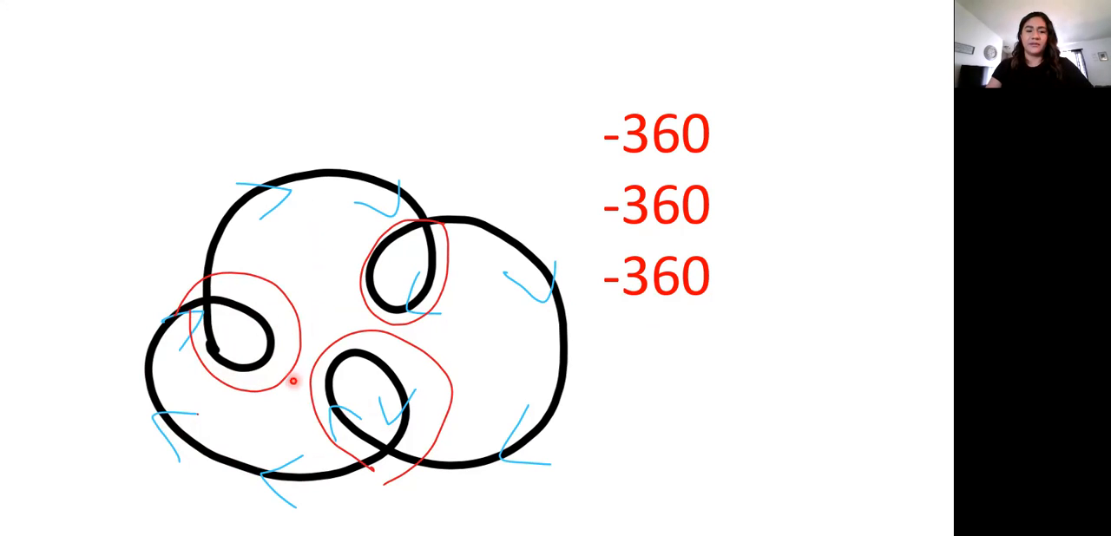
mouse_move(367, 323)
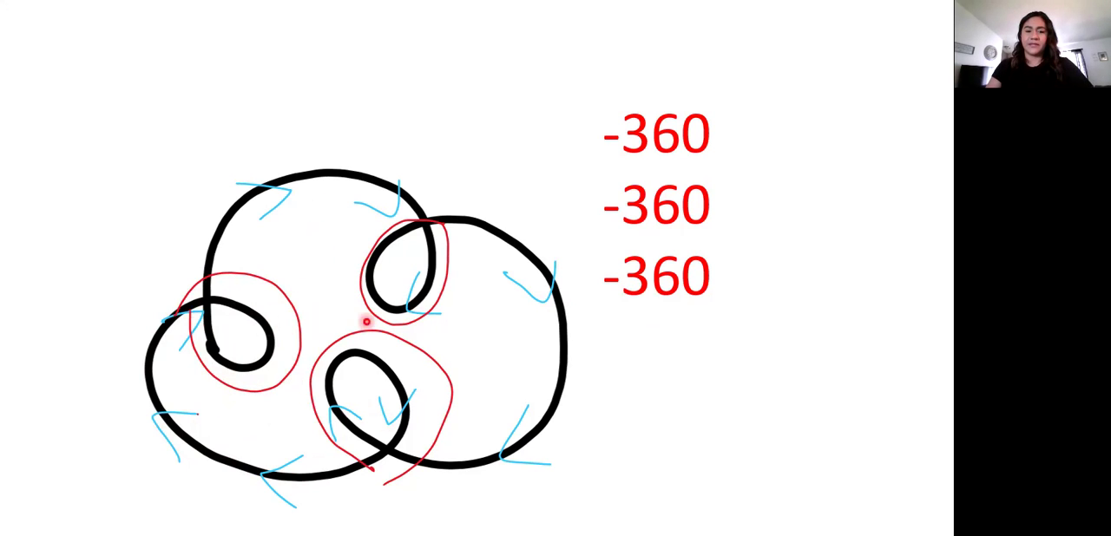
mouse_move(476, 389)
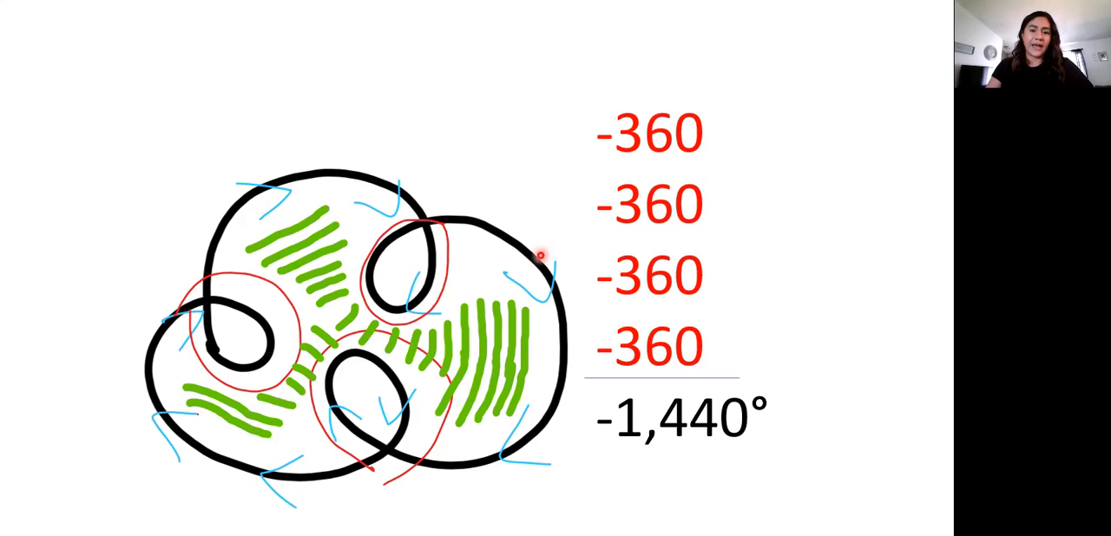
mouse_move(166, 206)
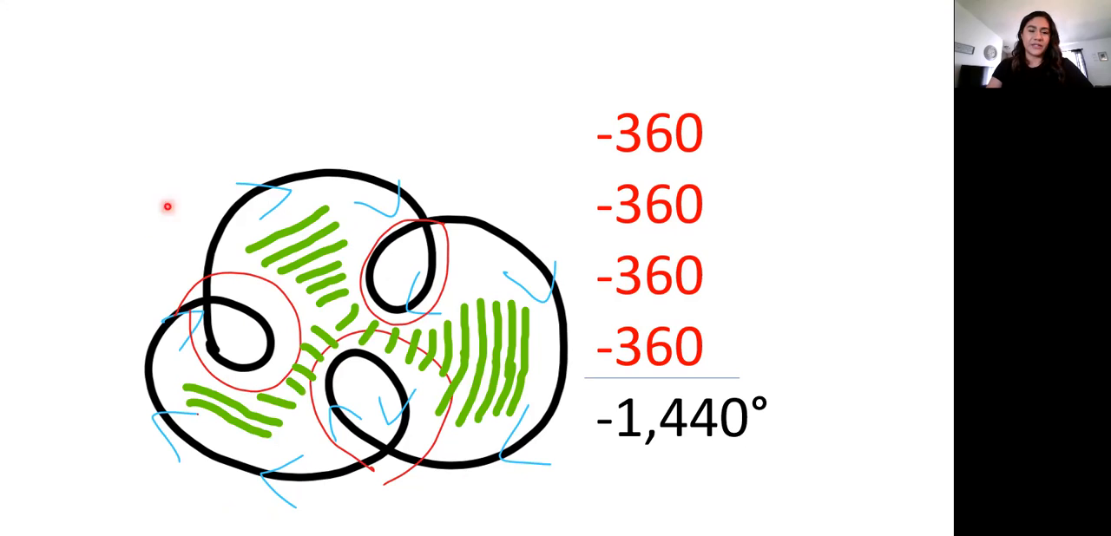
mouse_move(390, 186)
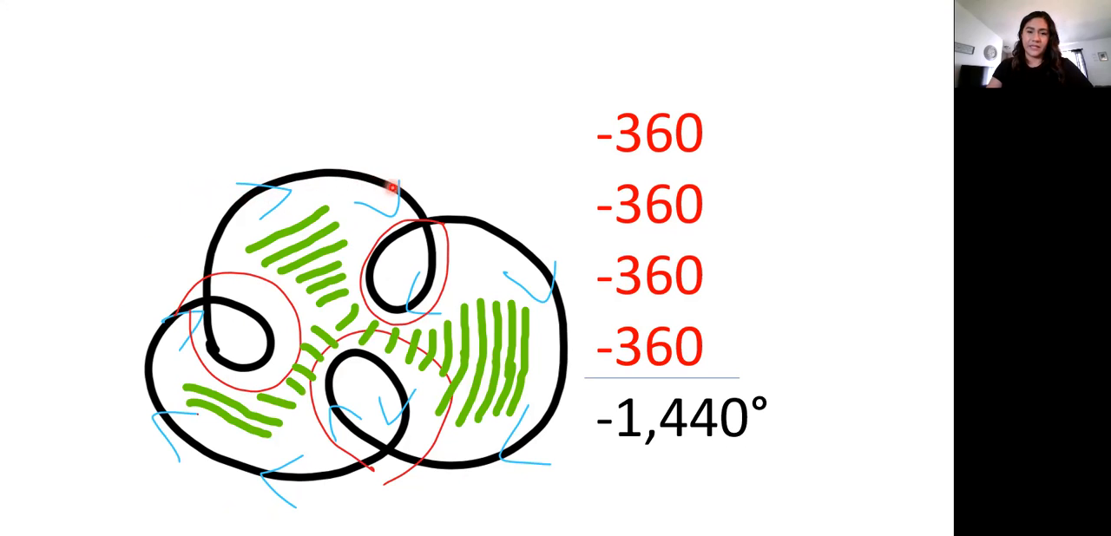
mouse_move(556, 344)
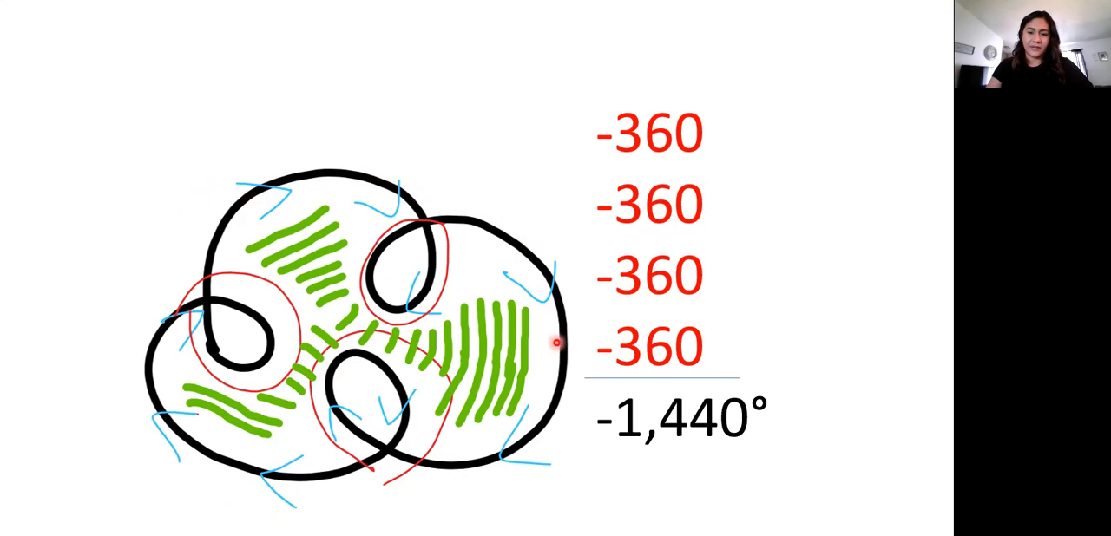